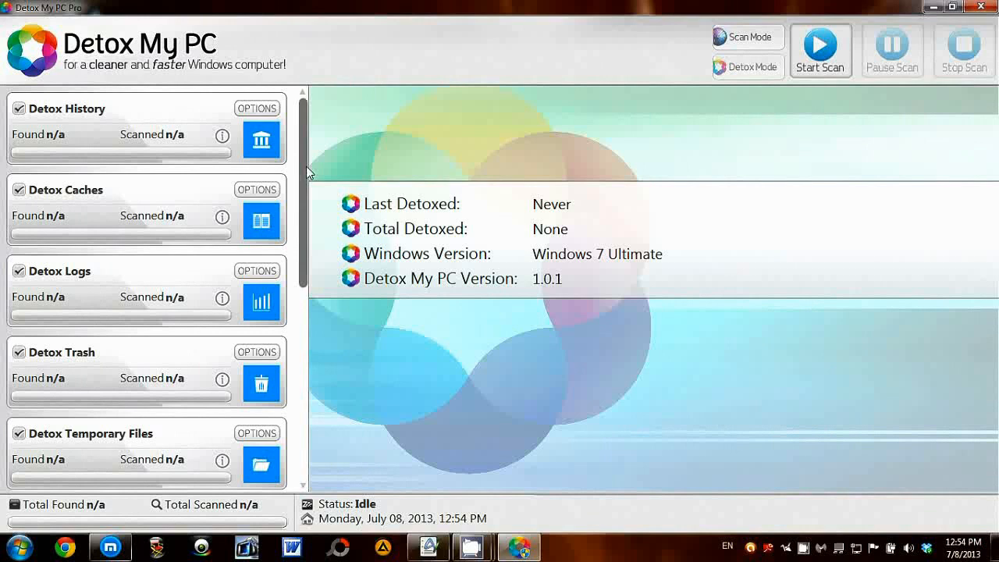
mouse_move(229, 81)
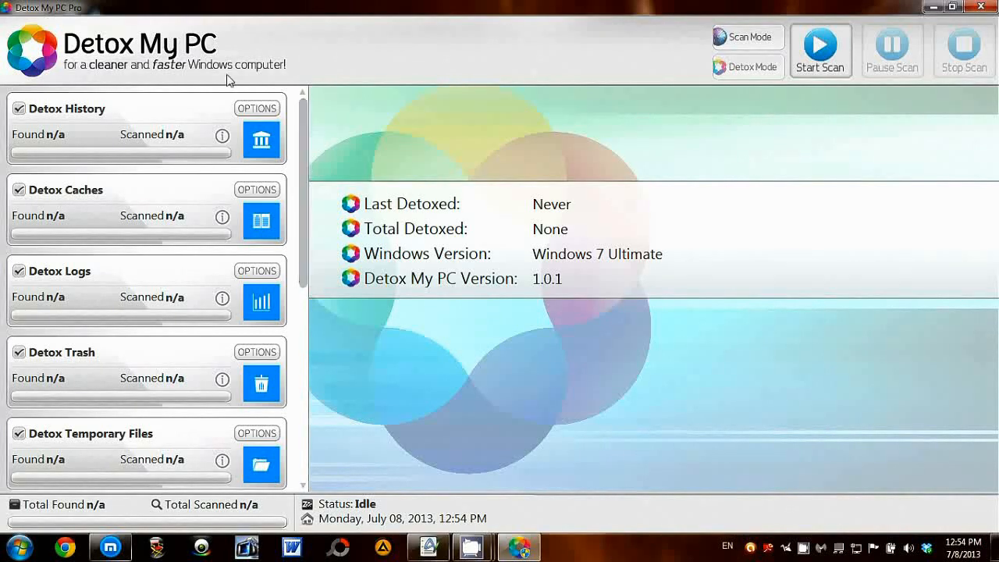
mouse_move(61, 196)
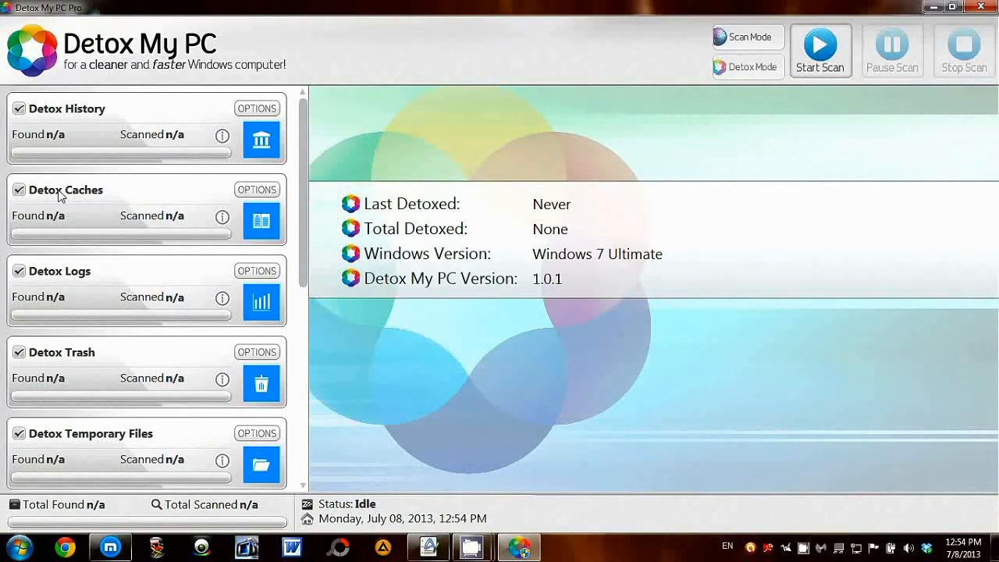
mouse_move(131, 467)
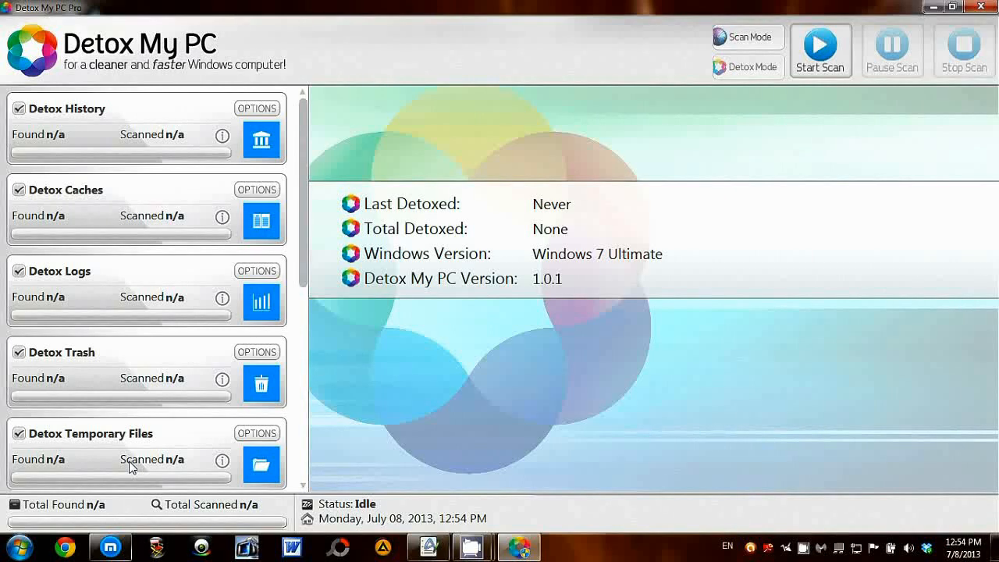
mouse_move(202, 182)
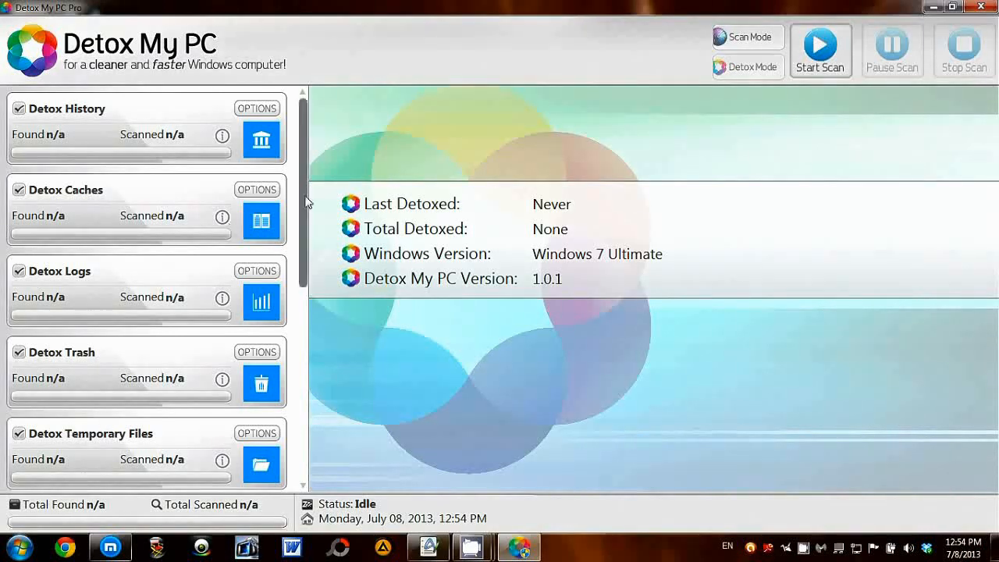
Step: Run the detox on the checked categories until Detox Finished shows 5.15 GB removed
scroll(down, 3)
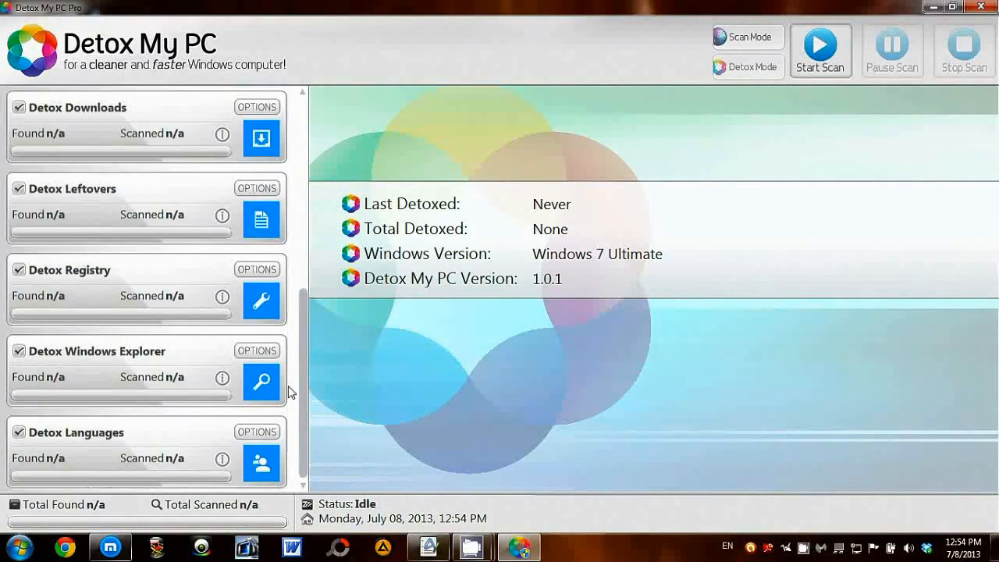
mouse_move(544, 375)
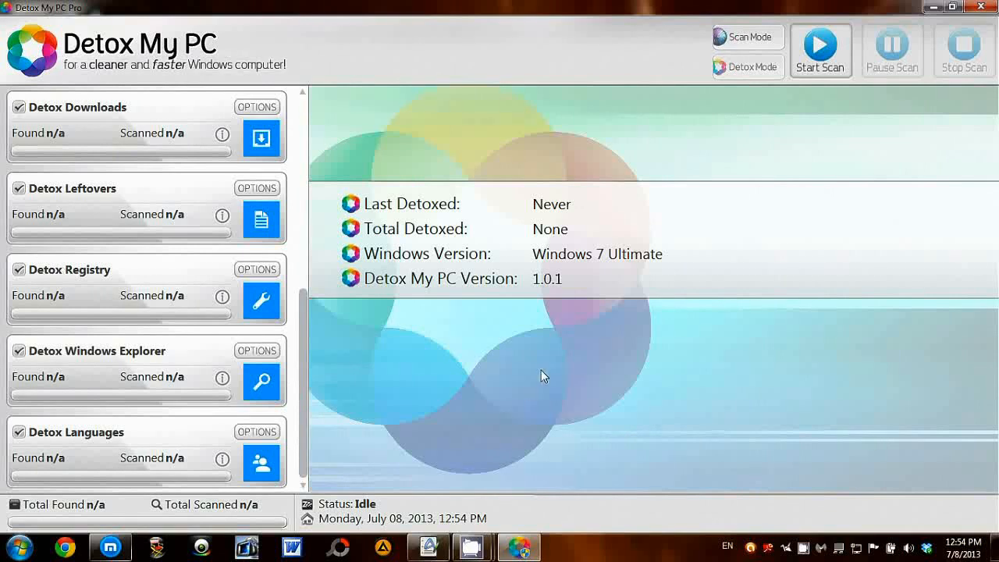
click(820, 50)
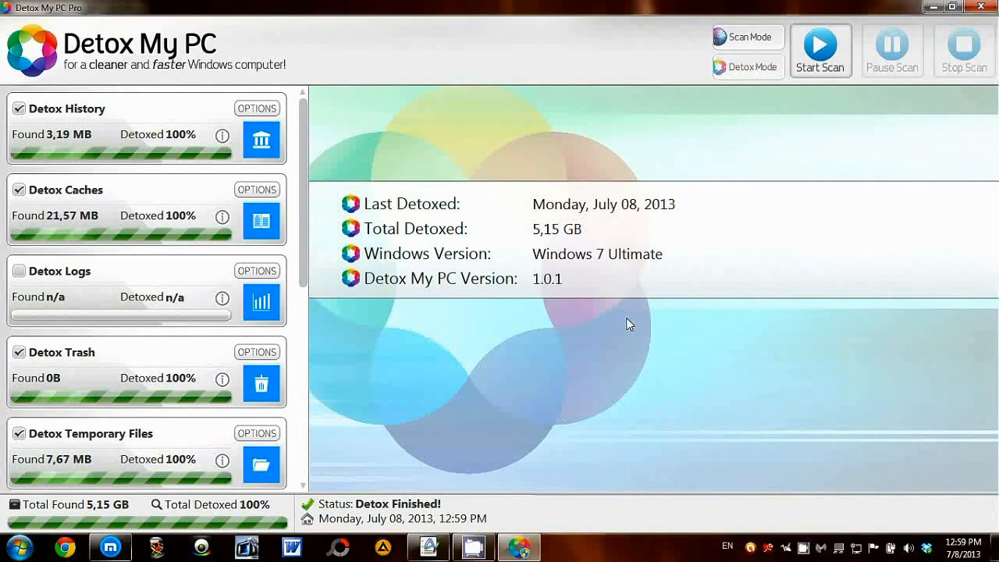